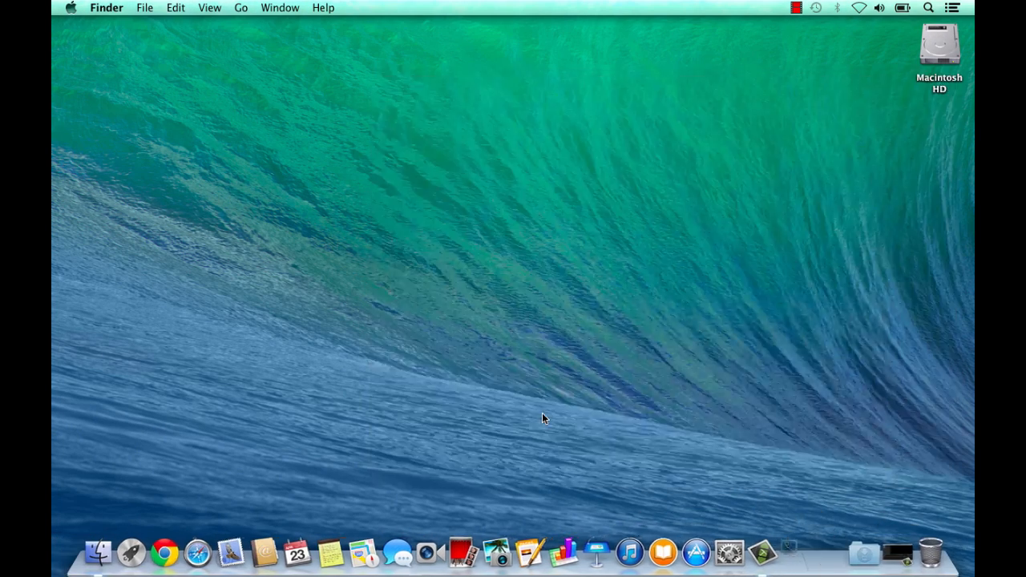
Step: Log in to the view.demolab.local server so the NVIDIA-GTC-1 and NVIDIA-SHARED-1 desktops appear
{"action": "left_click", "coordinate": [785, 552]}
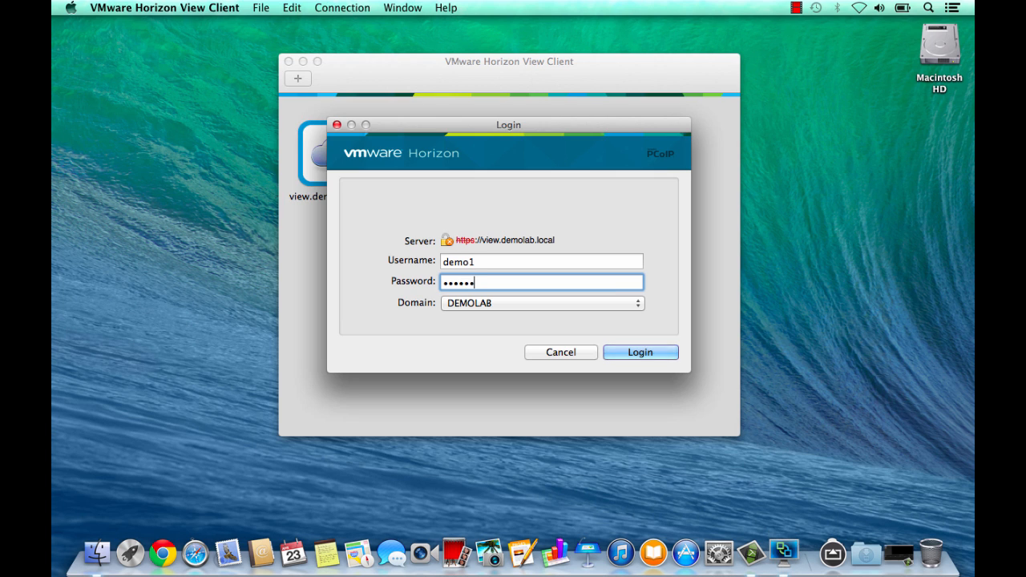
{"action": "left_click", "coordinate": [639, 352]}
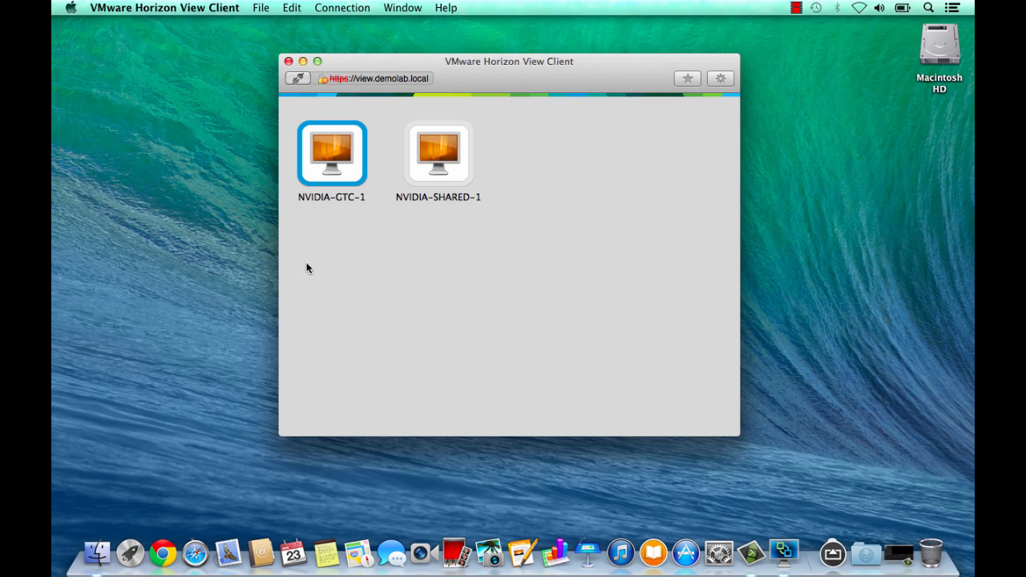
Step: Connect to the NVIDIA-GTC-1 desktop and run an lspci pipe command on demo-esx-1 over PuTTY
{"action": "double_click", "coordinate": [331, 154]}
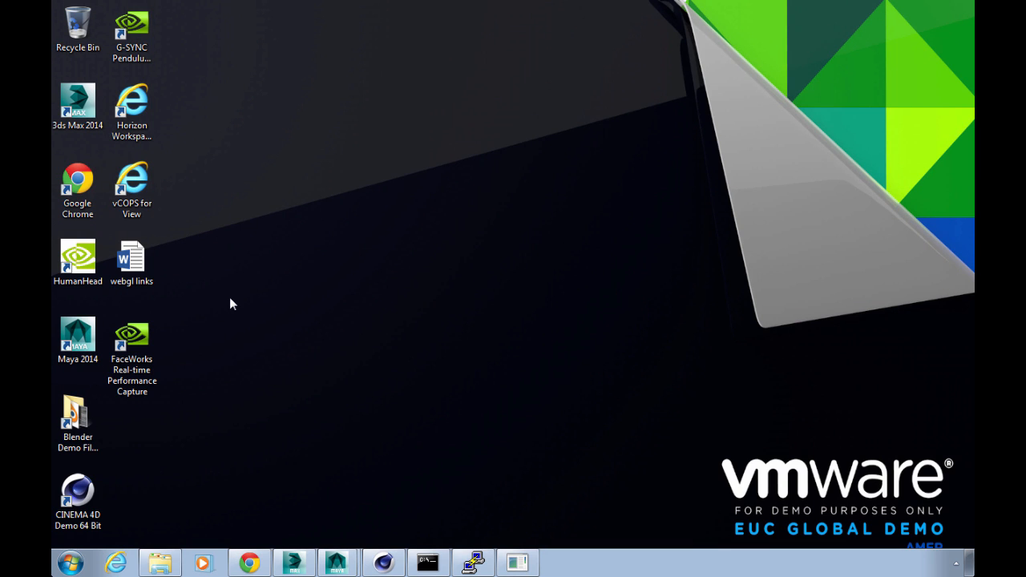
{"action": "mouse_move", "coordinate": [408, 359]}
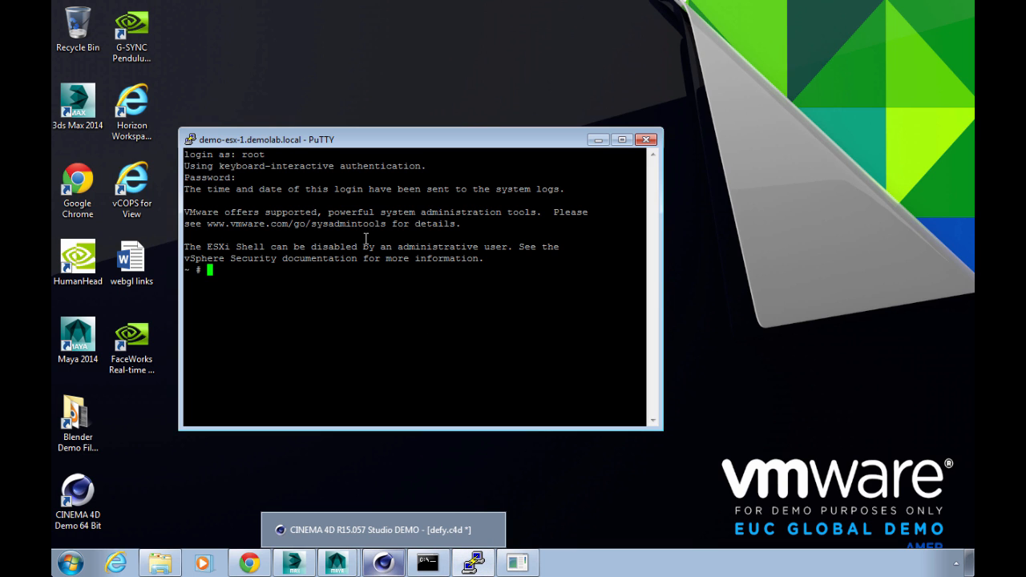
{"action": "type", "text": "lspci |"}
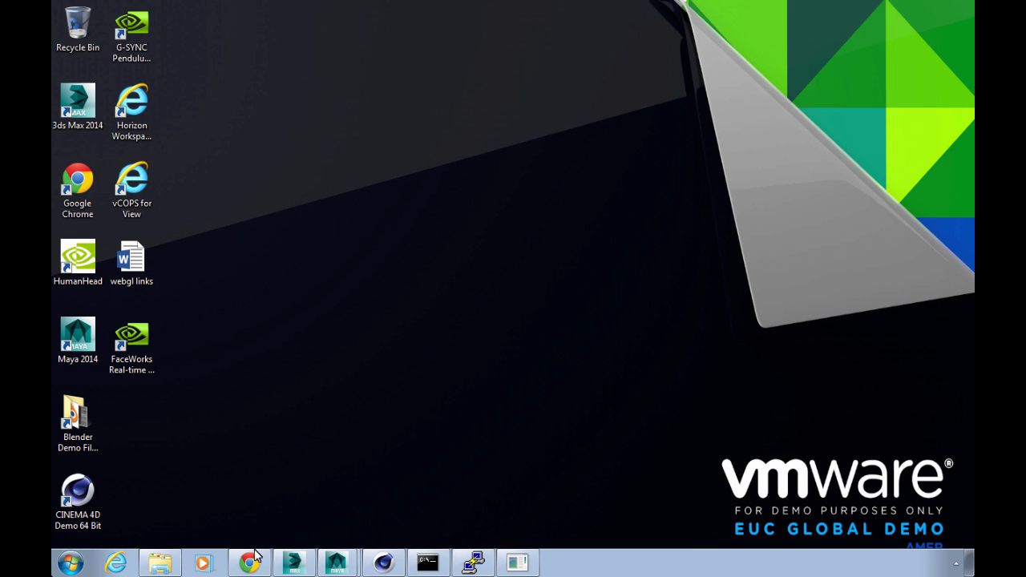
Step: Bring the vSphere Web Client forward on the nvidia-k2-1 VM's Summary tab
{"action": "left_click", "coordinate": [249, 561]}
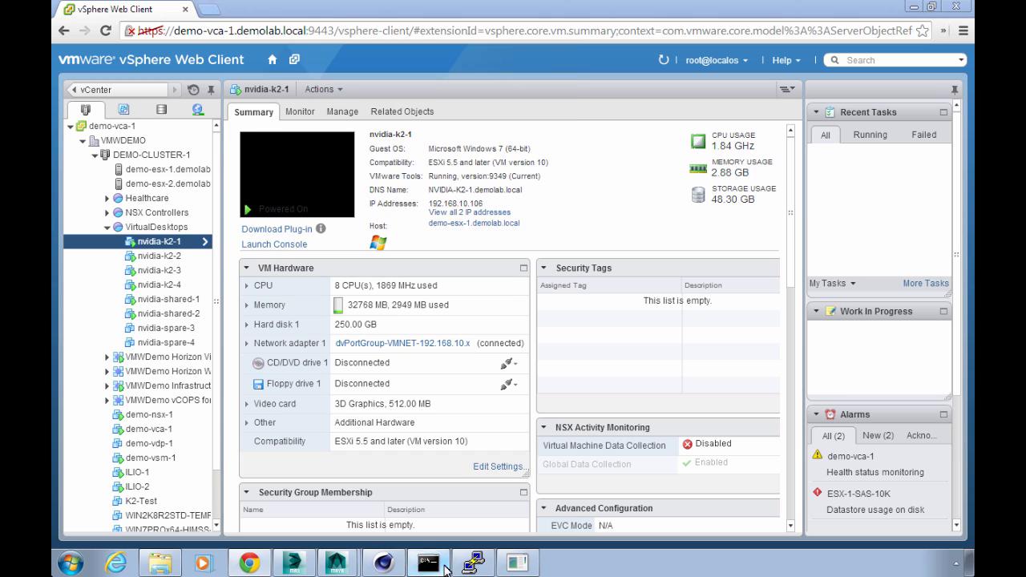
{"action": "left_click", "coordinate": [426, 561]}
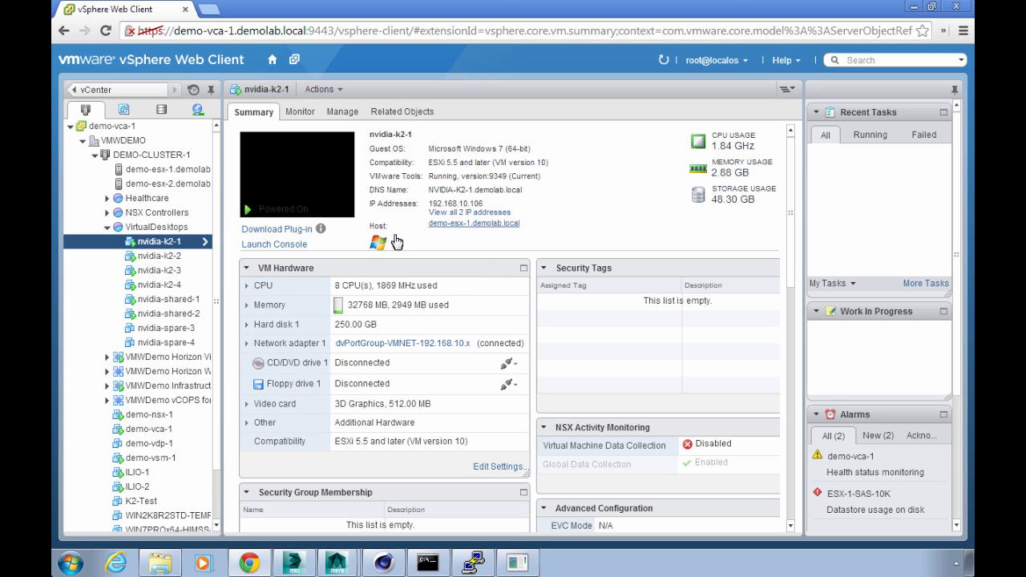
Step: Show demo-esx-1's passthrough PCI devices and start editing their availability
{"action": "left_click", "coordinate": [169, 170]}
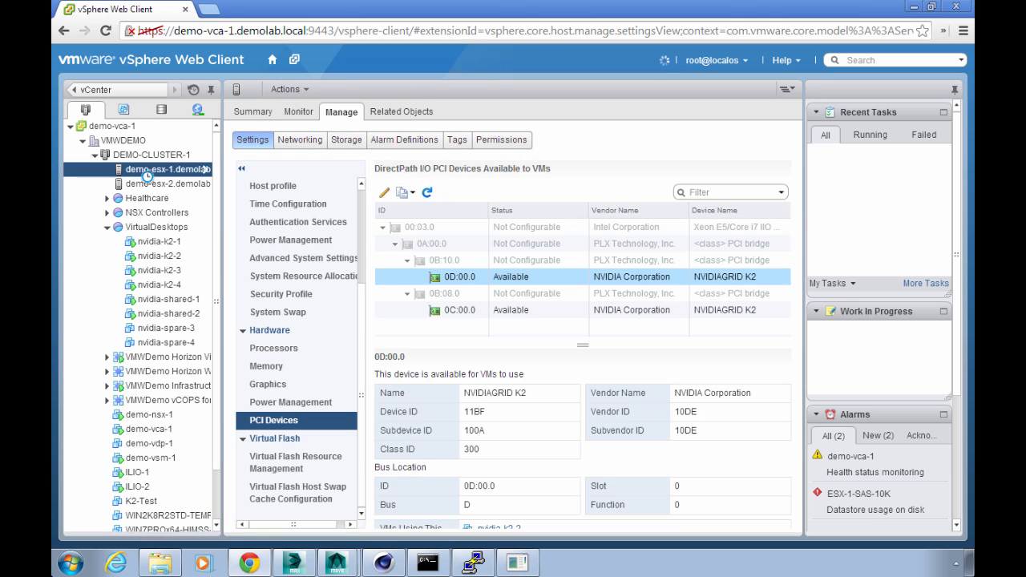
{"action": "left_click", "coordinate": [420, 227]}
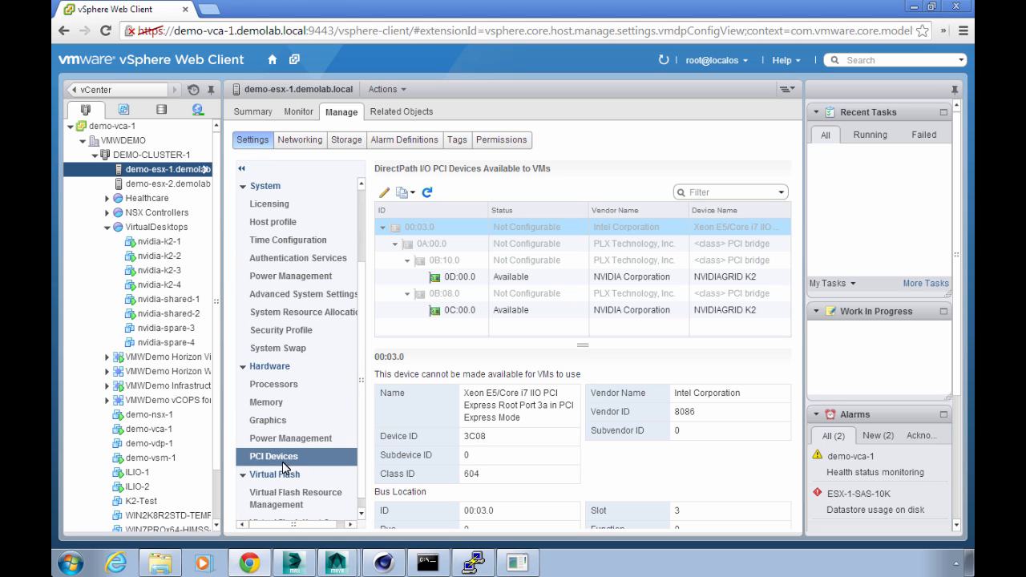
{"action": "left_click", "coordinate": [529, 276]}
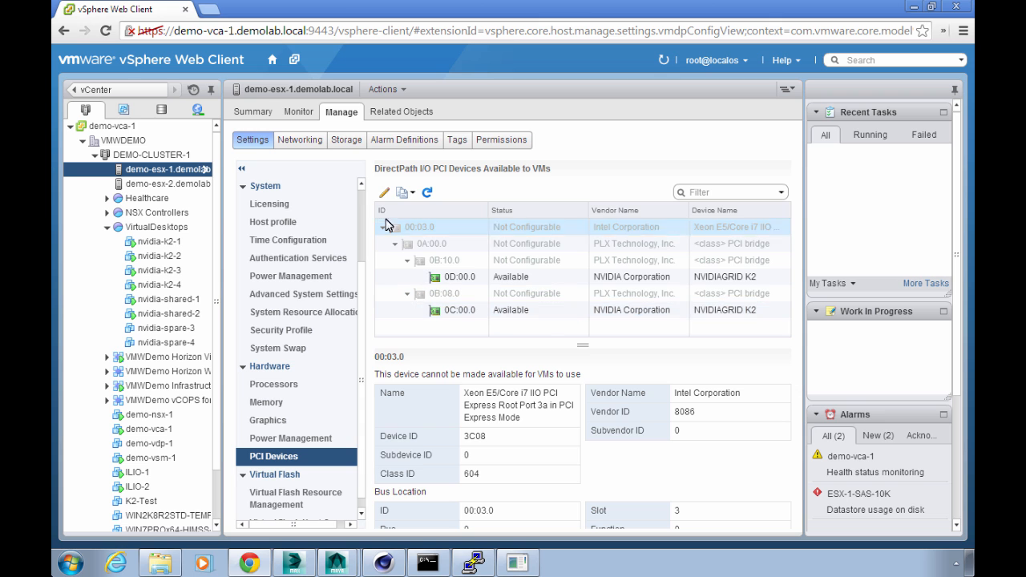
{"action": "left_click", "coordinate": [385, 192]}
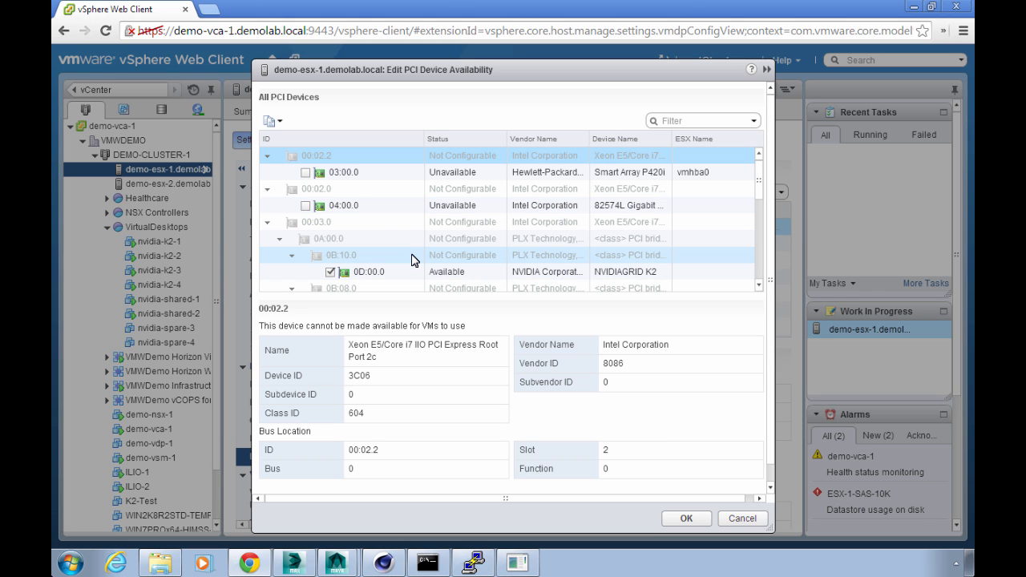
Step: Read the VM using each GRID K2: nvidia-k2-2 on 0D:00.0, nvidia-k2-1 on 0C:00.0
{"action": "scroll", "scroll_direction": "down", "scroll_amount": 3}
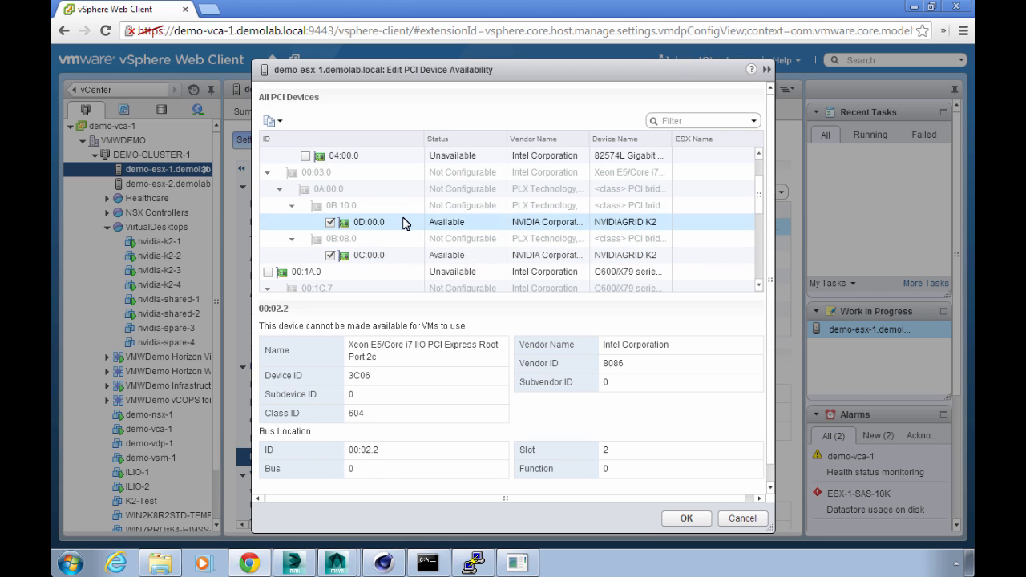
{"action": "left_click", "coordinate": [368, 222]}
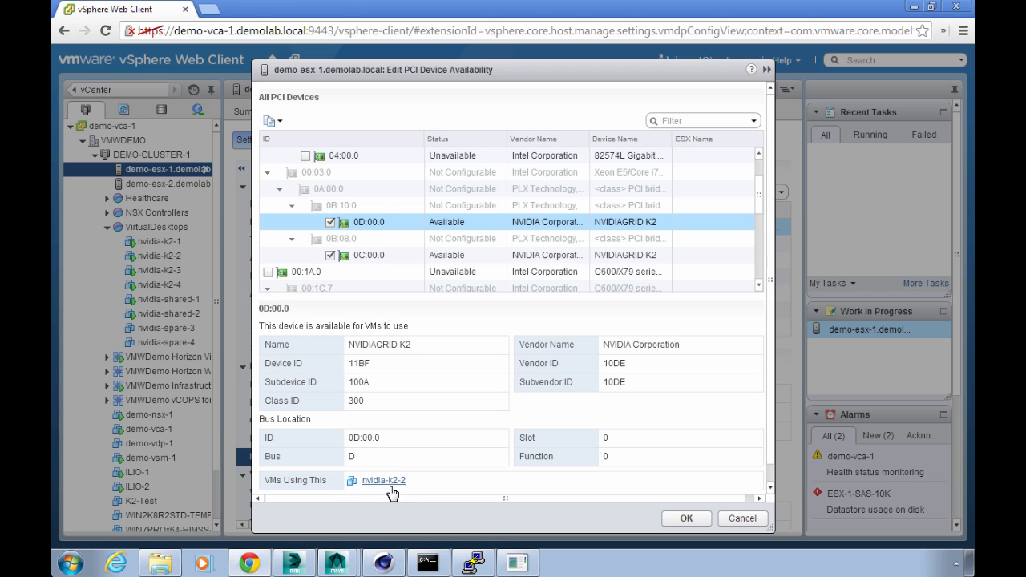
{"action": "left_click", "coordinate": [368, 255]}
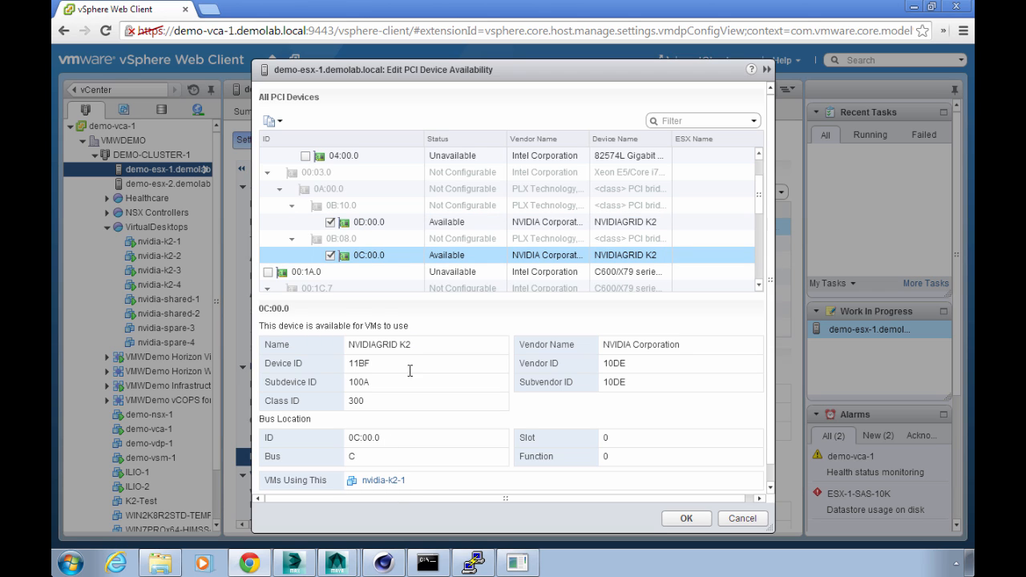
{"action": "mouse_move", "coordinate": [382, 481]}
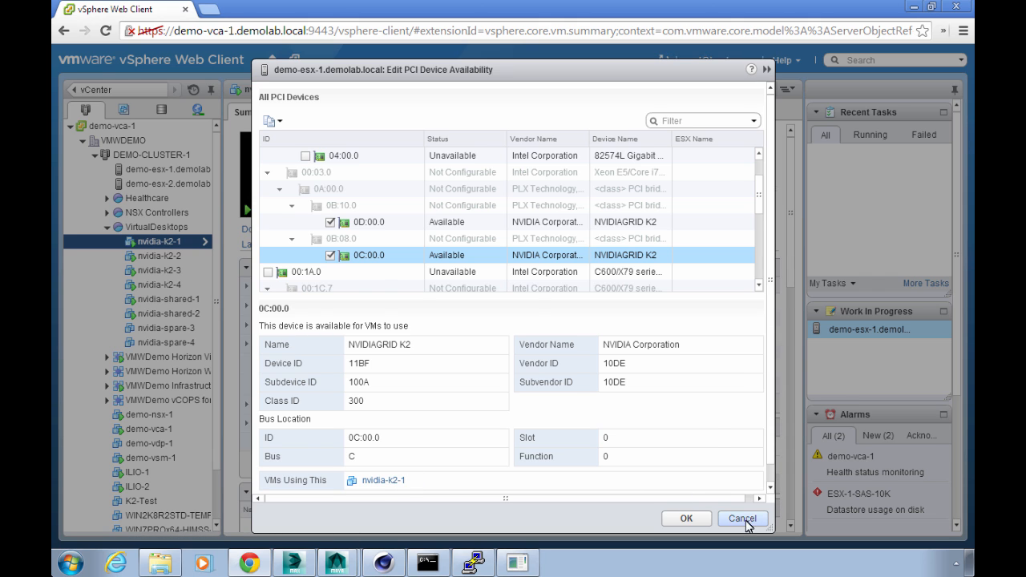
Step: Cancel the editor and confirm in nvidia-k2-1's settings that PCI device 0 is the GRID K2 at 0C:00.0
{"action": "left_click", "coordinate": [741, 518]}
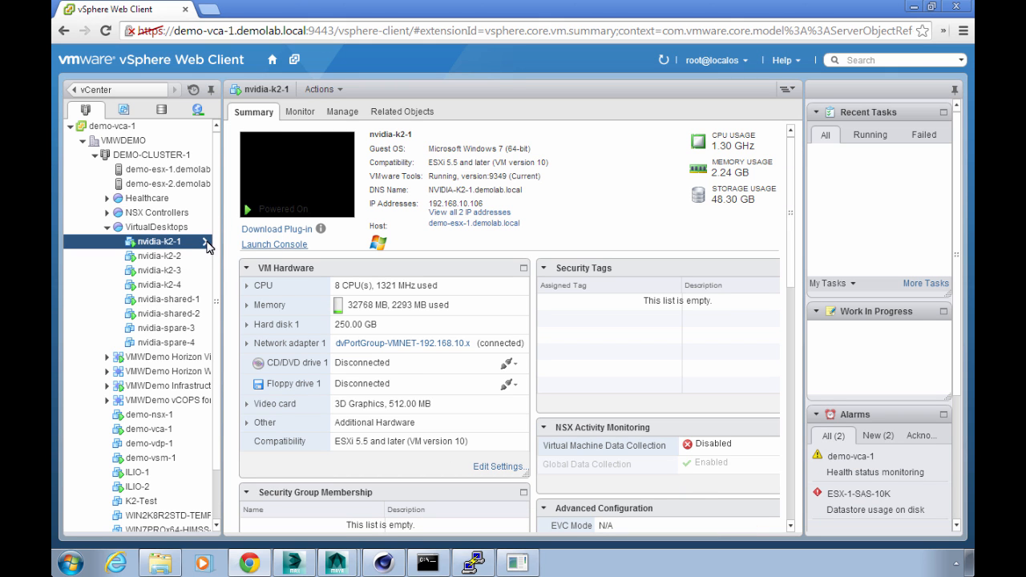
{"action": "right_click", "coordinate": [159, 241]}
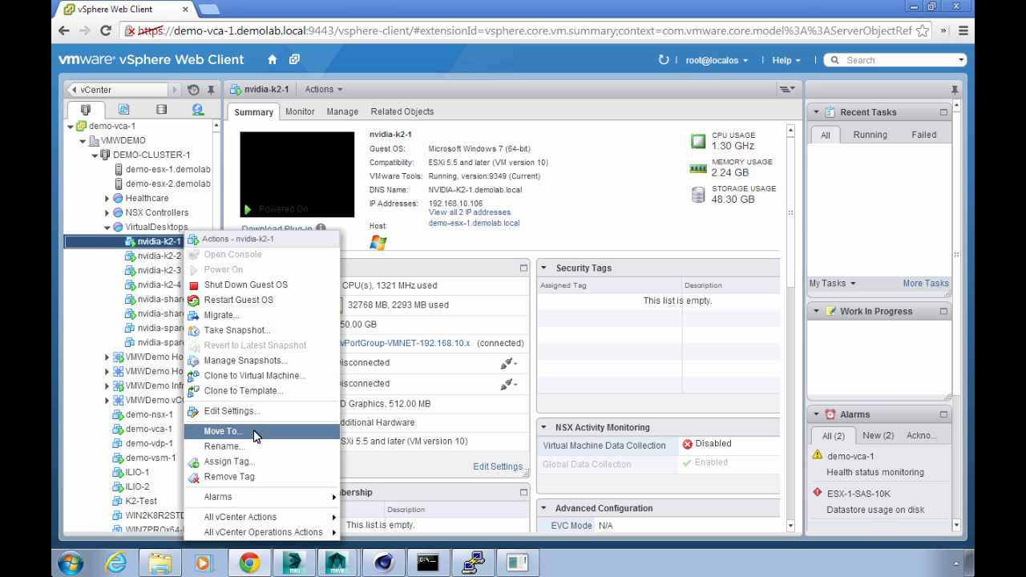
{"action": "left_click", "coordinate": [234, 411]}
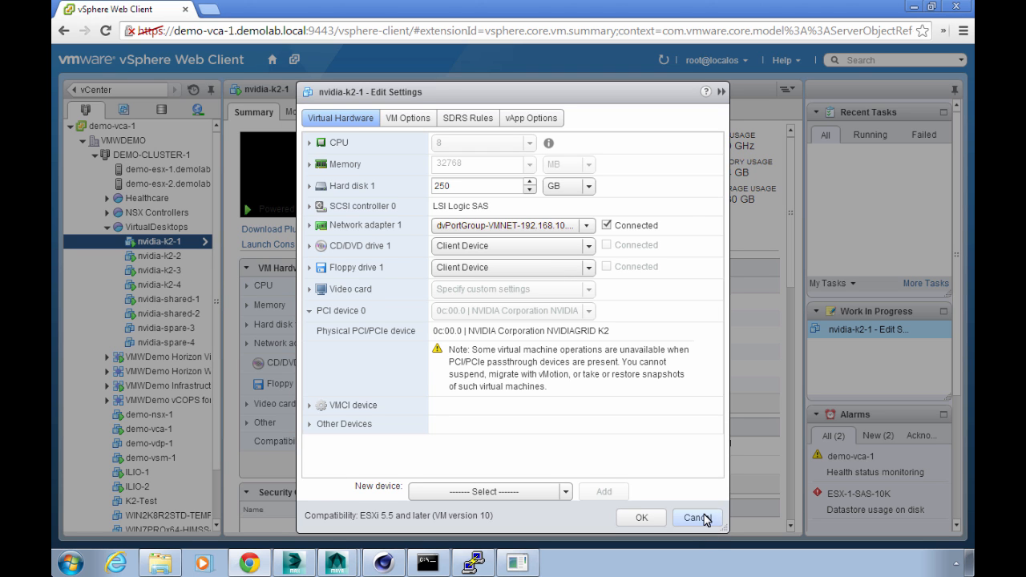
{"action": "left_click", "coordinate": [696, 517]}
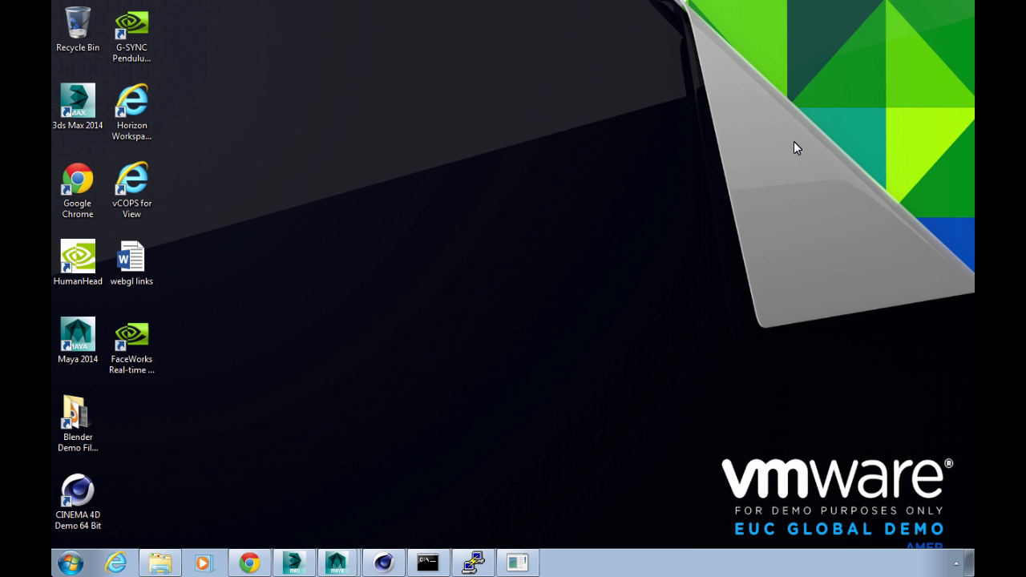
Step: Launch dxdiag and show the Display tab with the NVIDIA GRID K2 at 4095 MB
{"action": "left_click", "coordinate": [70, 561]}
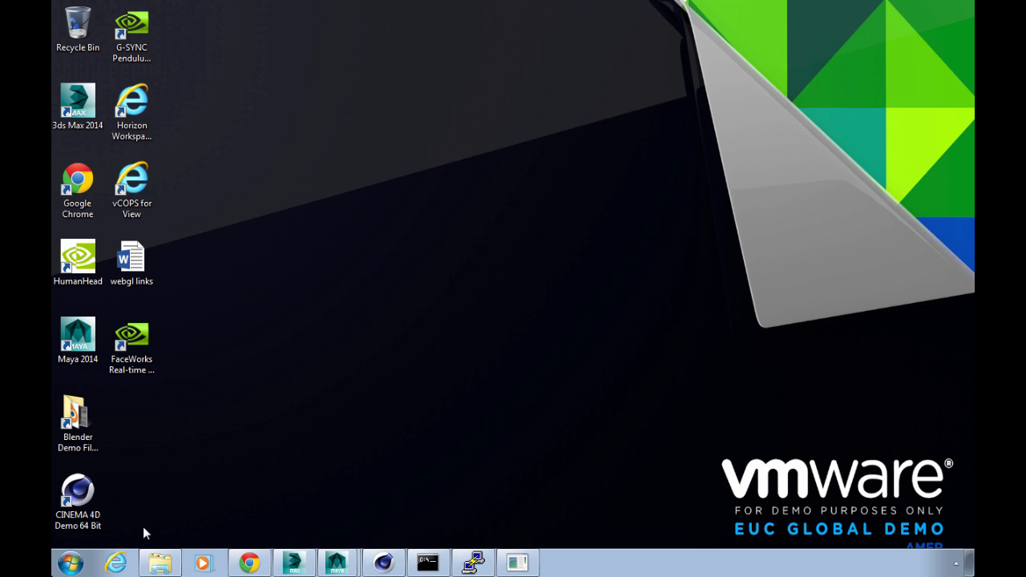
{"action": "mouse_move", "coordinate": [448, 263]}
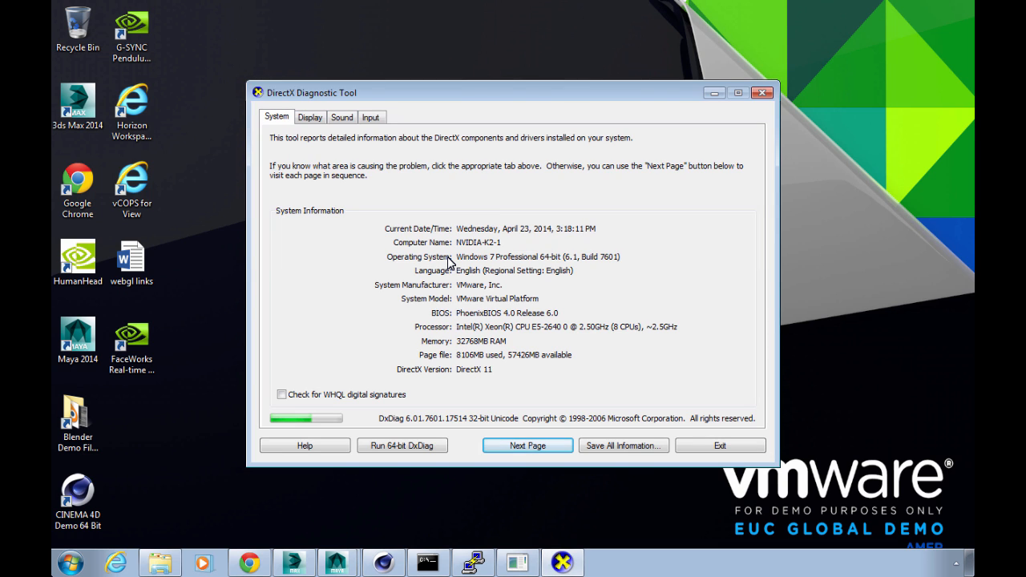
{"action": "mouse_move", "coordinate": [302, 160]}
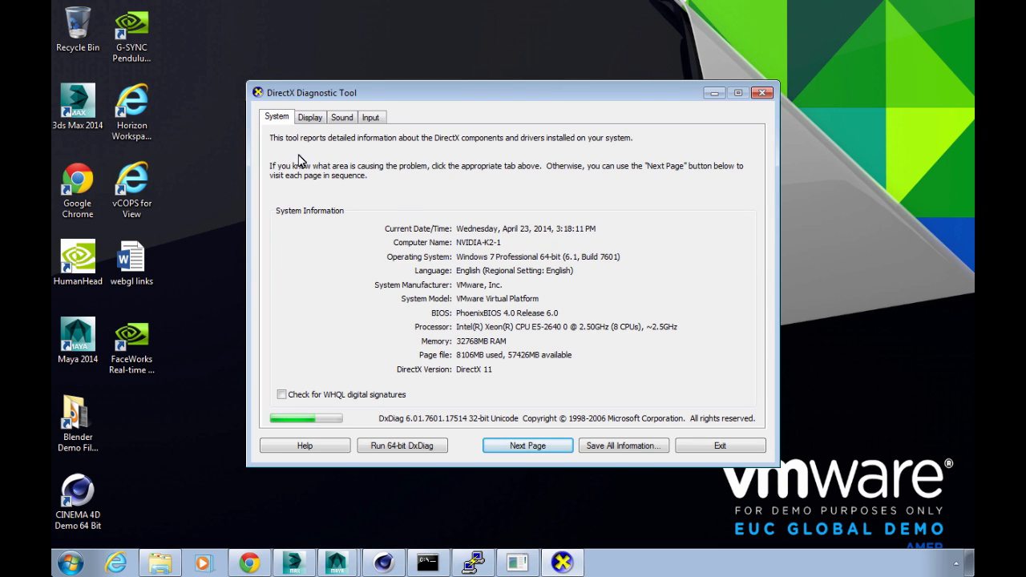
{"action": "left_click", "coordinate": [309, 117]}
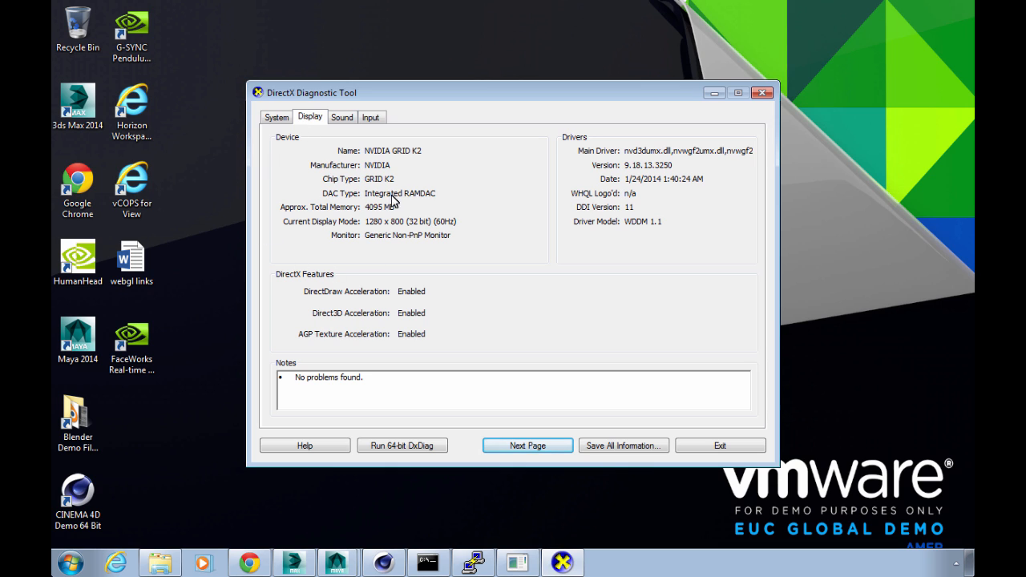
{"action": "mouse_move", "coordinate": [431, 165]}
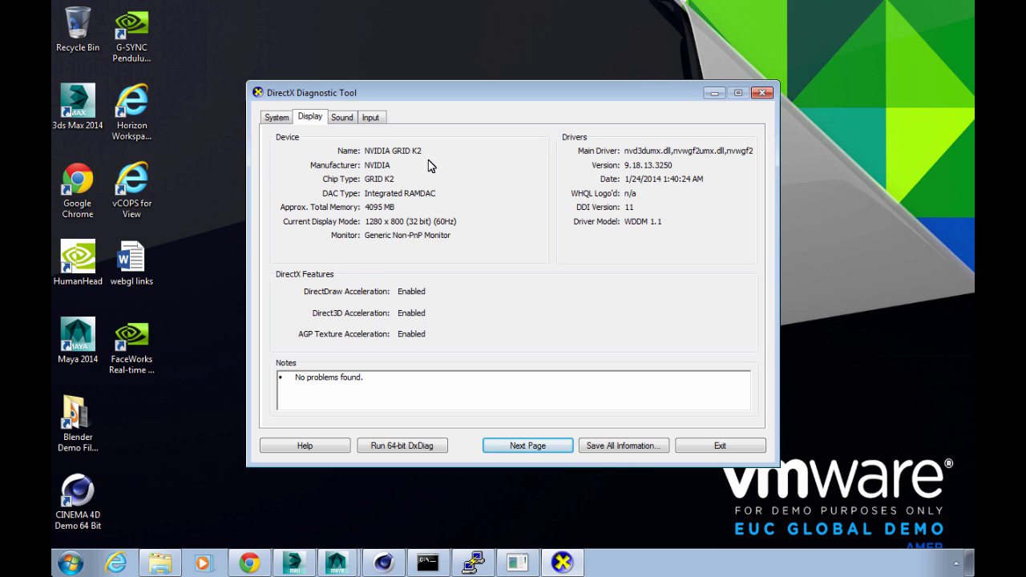
{"action": "mouse_move", "coordinate": [404, 168]}
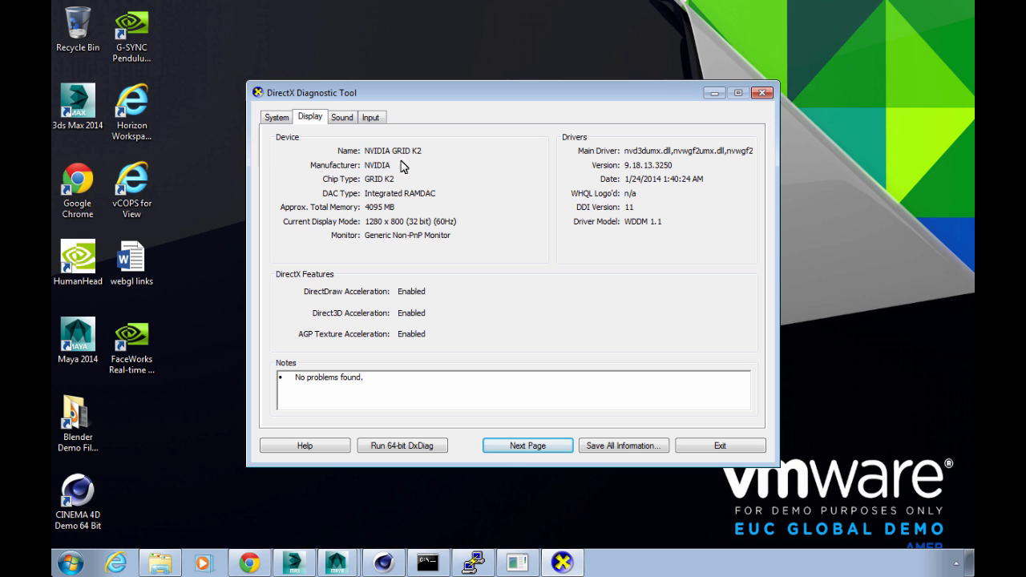
{"action": "mouse_move", "coordinate": [430, 202]}
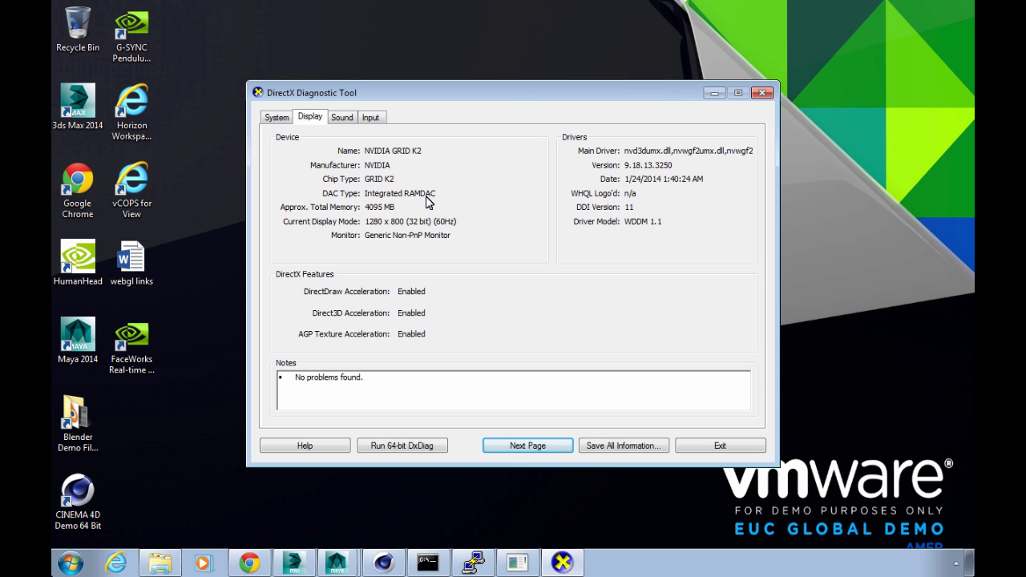
{"action": "mouse_move", "coordinate": [375, 217]}
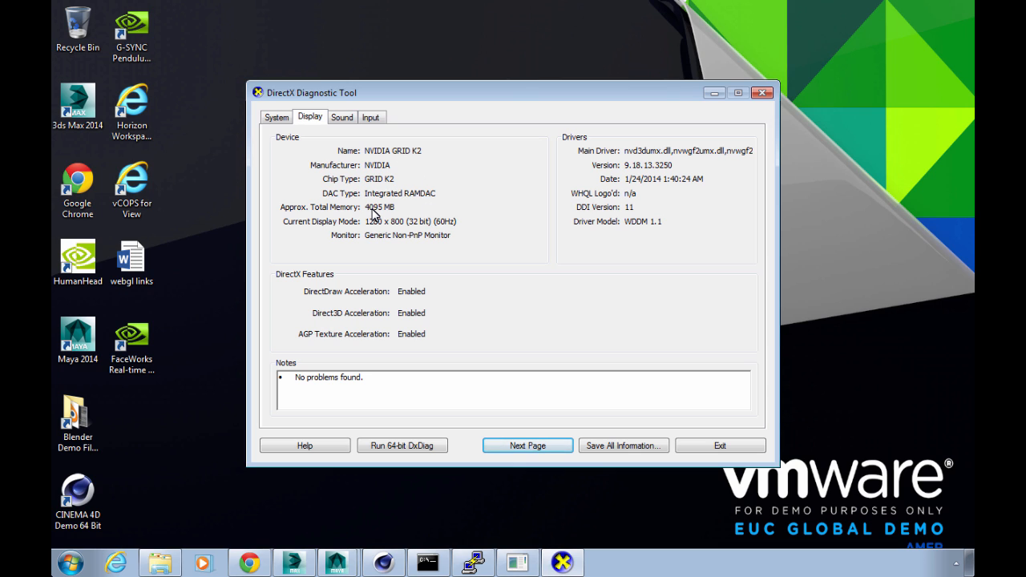
{"action": "mouse_move", "coordinate": [704, 481]}
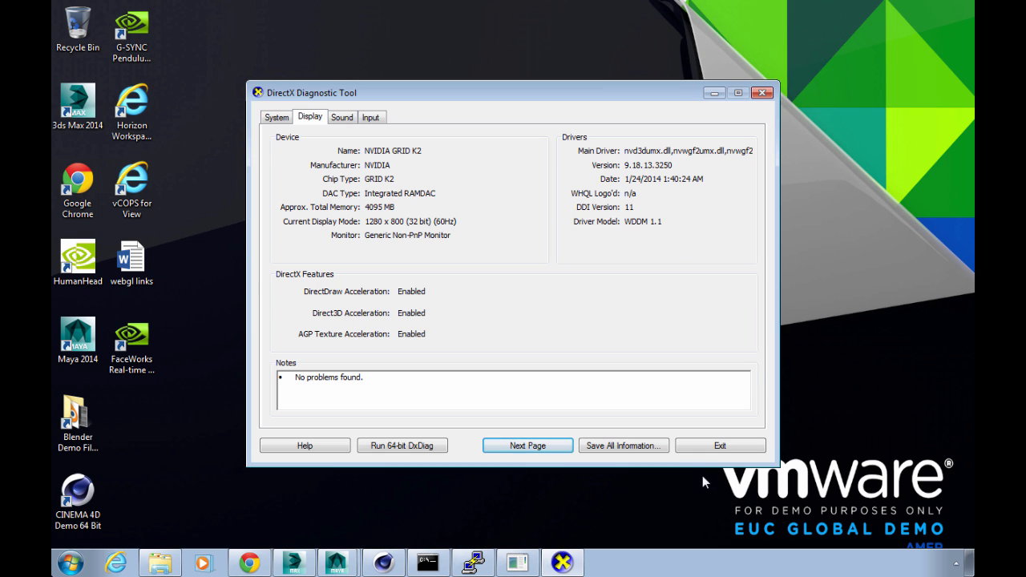
Step: Exit dxdiag and launch the NVIDIA Control Panel from nView Desktop Manager
{"action": "left_click", "coordinate": [718, 446]}
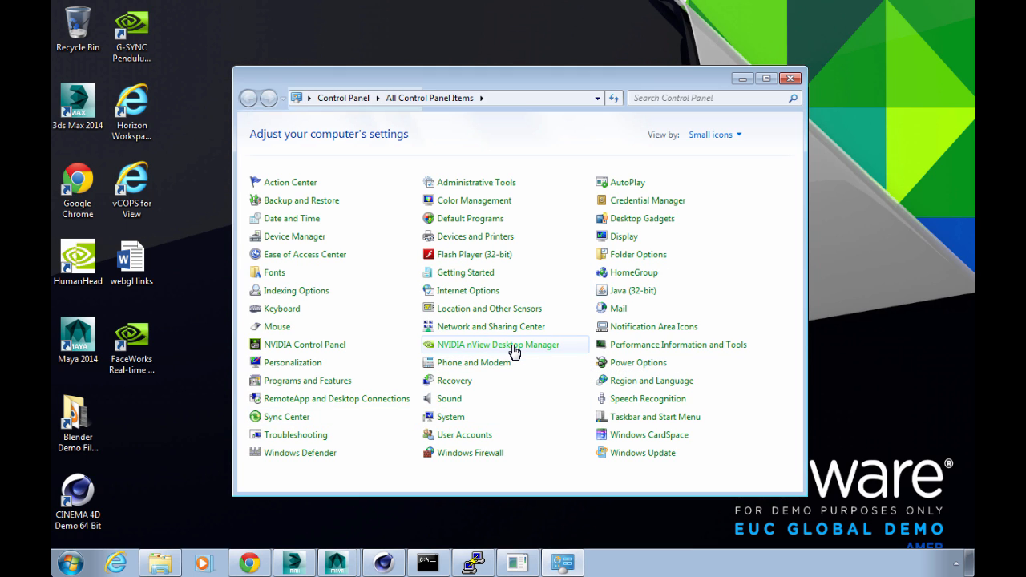
{"action": "double_click", "coordinate": [497, 344]}
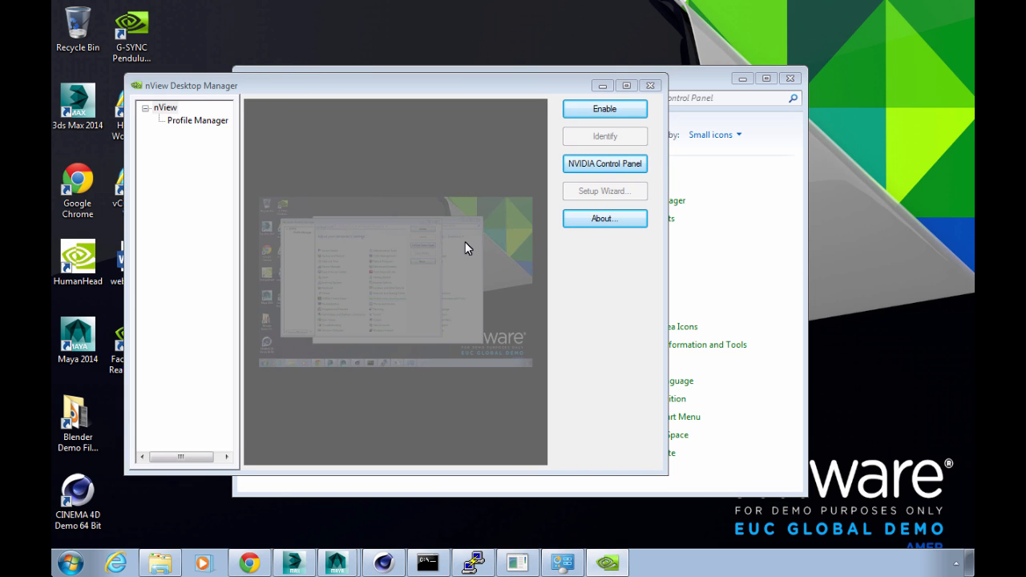
{"action": "mouse_move", "coordinate": [468, 318]}
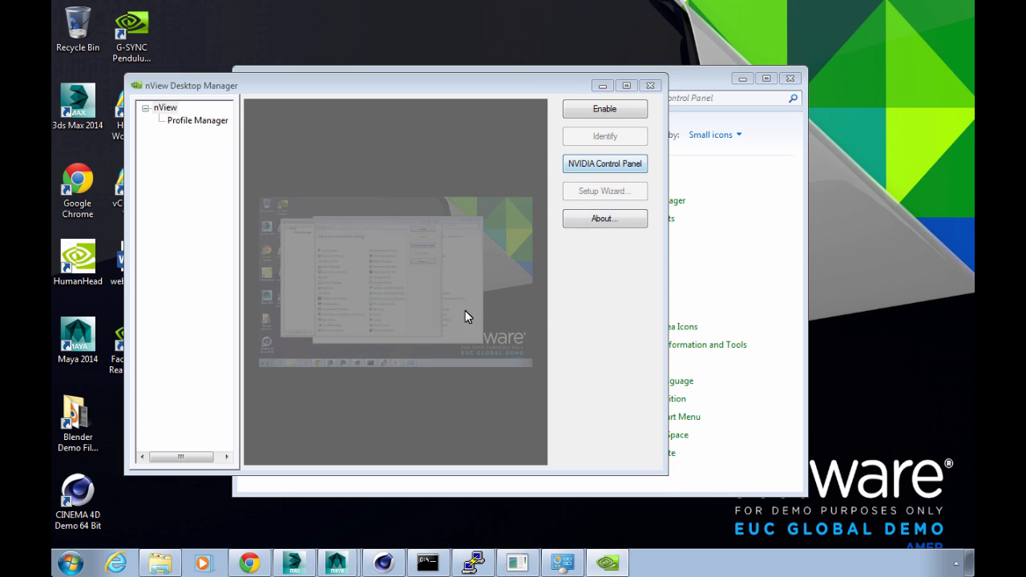
{"action": "left_click", "coordinate": [605, 163]}
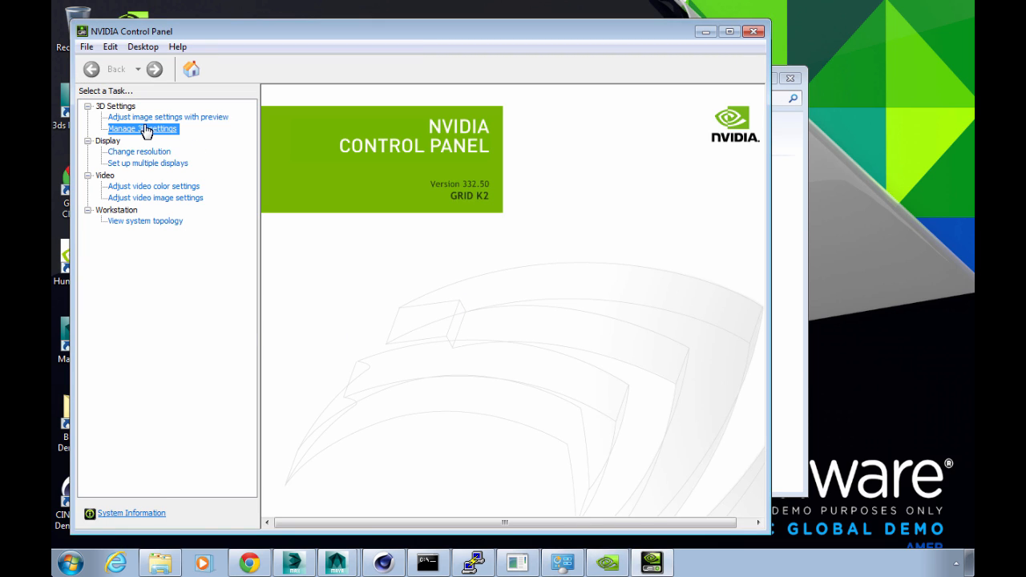
Step: Review the global 3D settings and the GRID K2 system topology with 20223 MB total memory
{"action": "left_click", "coordinate": [143, 129]}
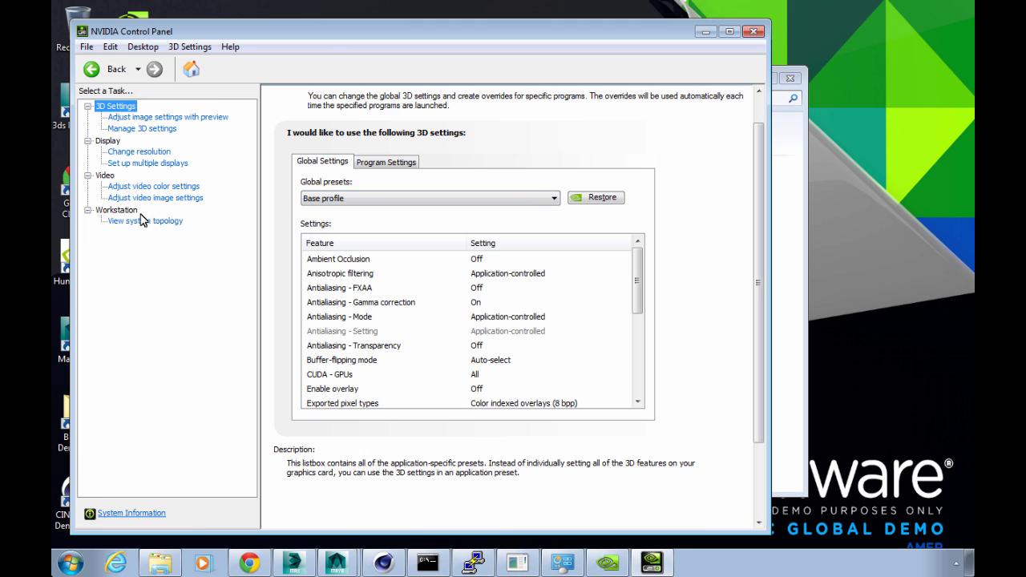
{"action": "left_click", "coordinate": [144, 221]}
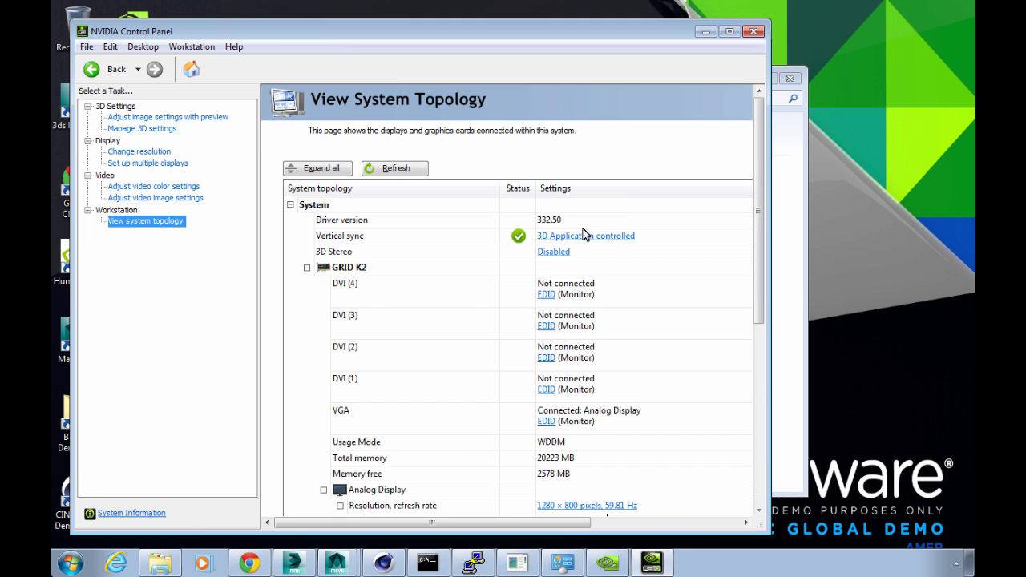
{"action": "scroll", "scroll_direction": "down", "scroll_amount": 3}
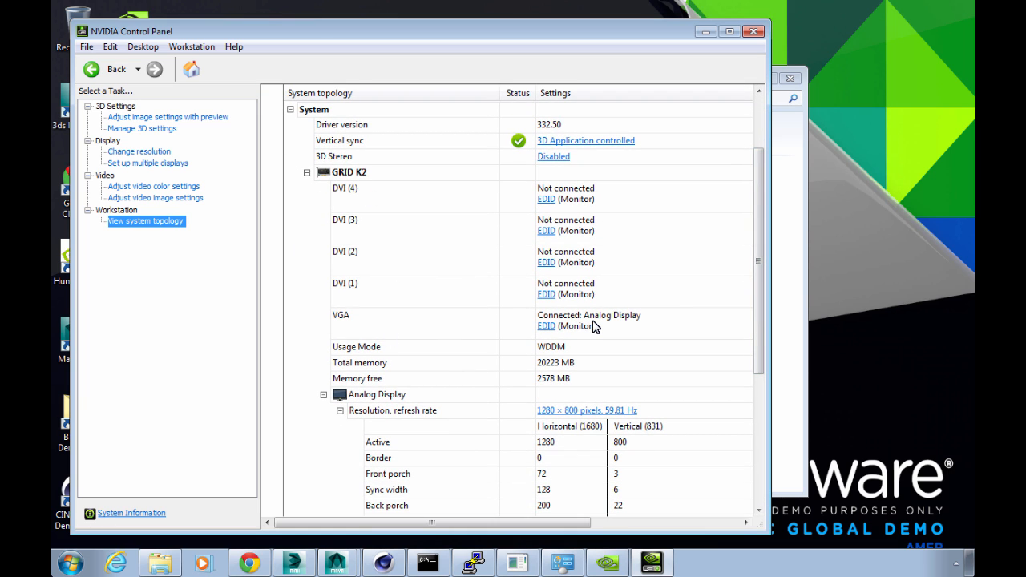
{"action": "scroll", "scroll_direction": "down", "scroll_amount": 3}
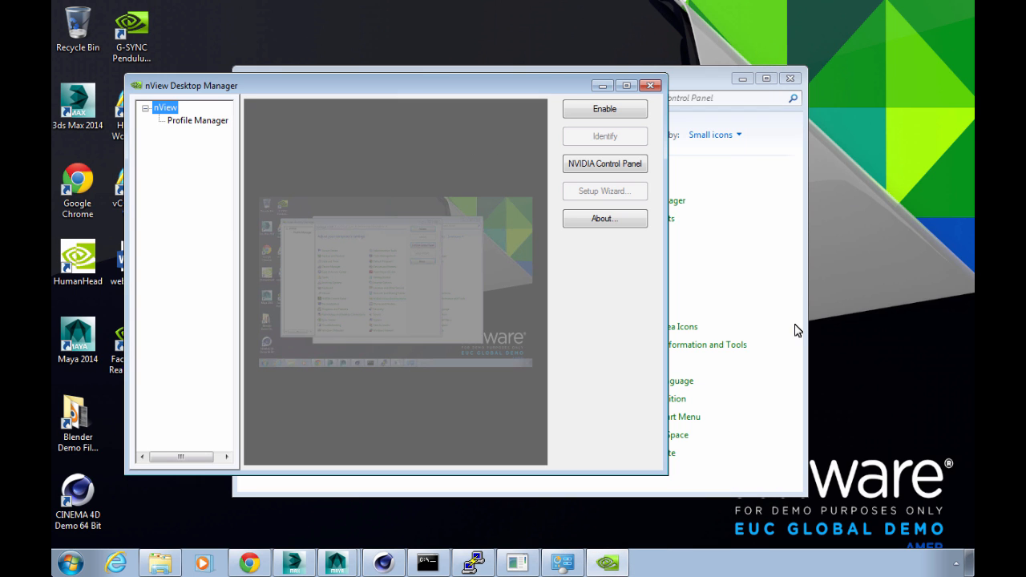
Step: Close nView Desktop Manager and clear selections around the desktop shortcuts, including the FaceWorks demo
{"action": "left_click", "coordinate": [651, 86]}
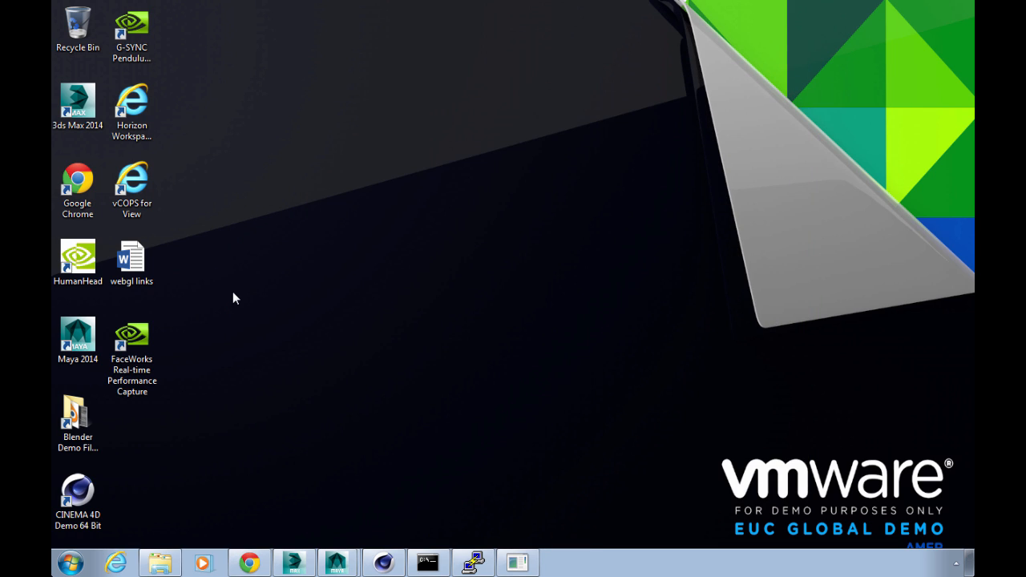
{"action": "left_click", "coordinate": [77, 102]}
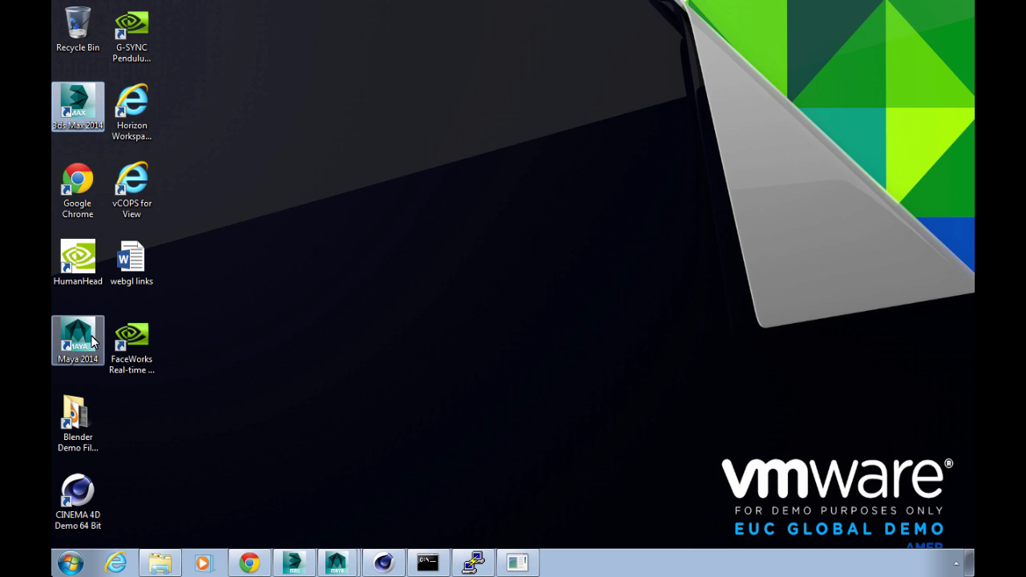
{"action": "left_click", "coordinate": [77, 494]}
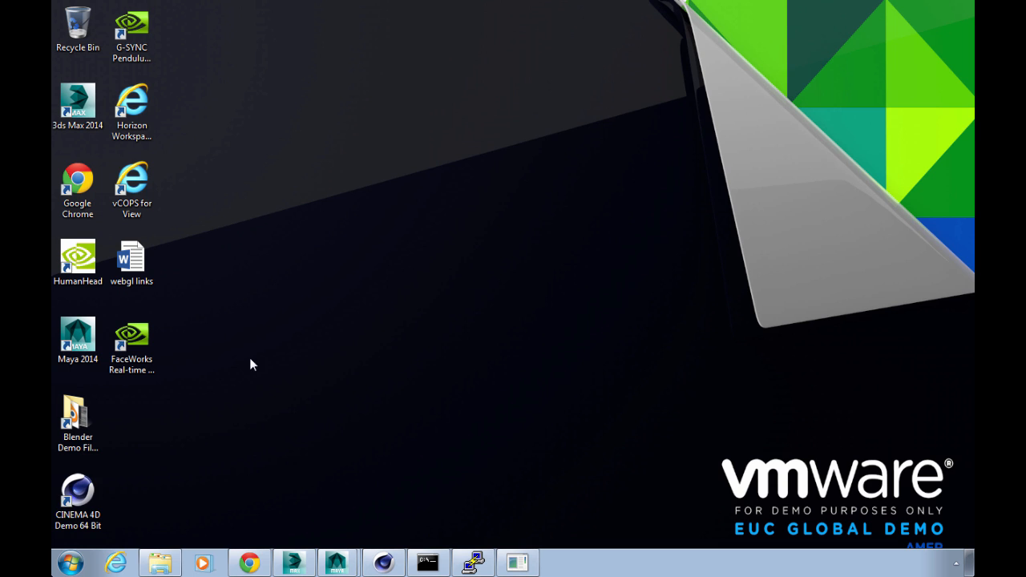
{"action": "left_click", "coordinate": [131, 337]}
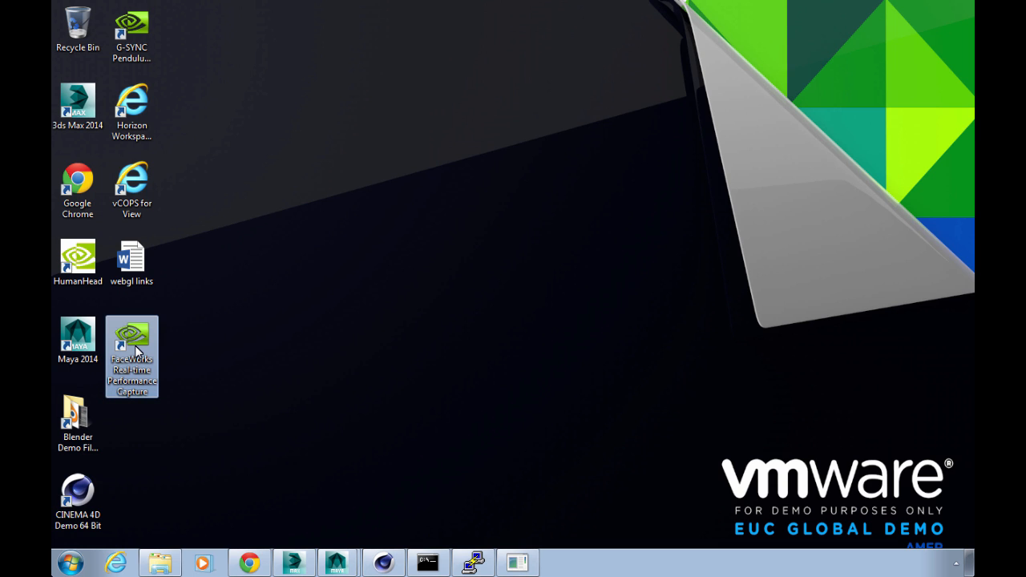
{"action": "left_click", "coordinate": [382, 163]}
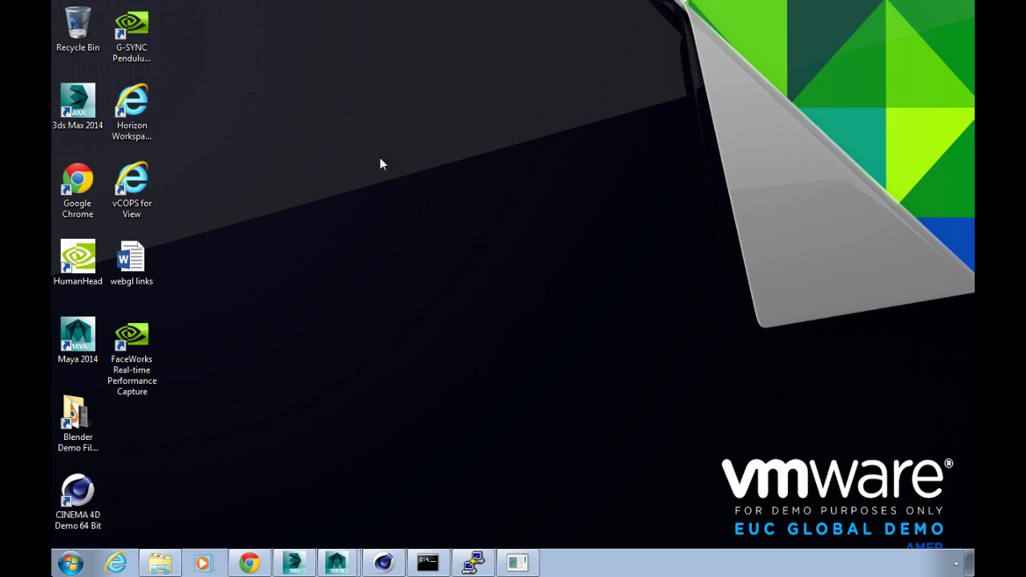
{"action": "left_click", "coordinate": [295, 561]}
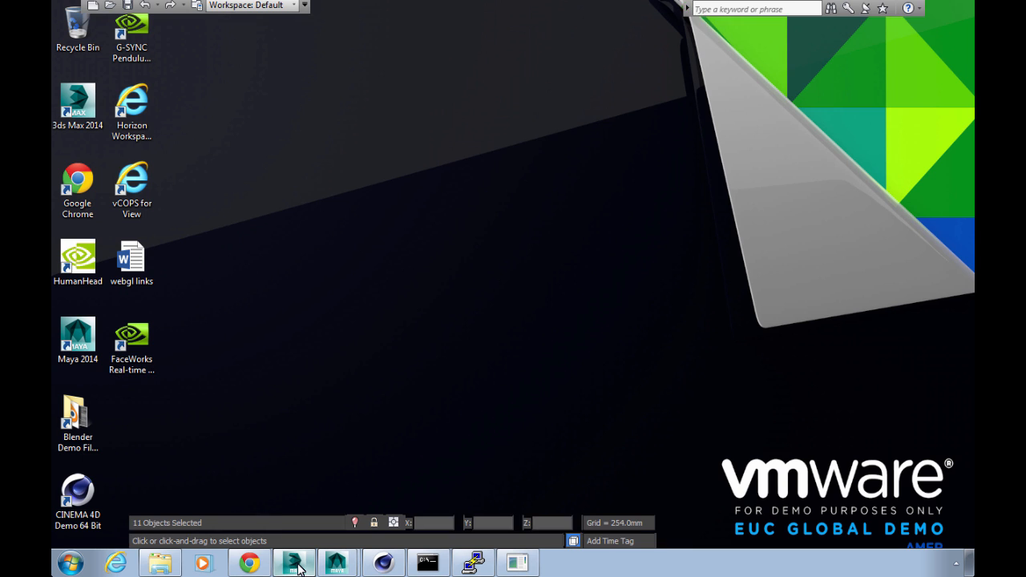
{"action": "left_click", "coordinate": [295, 561]}
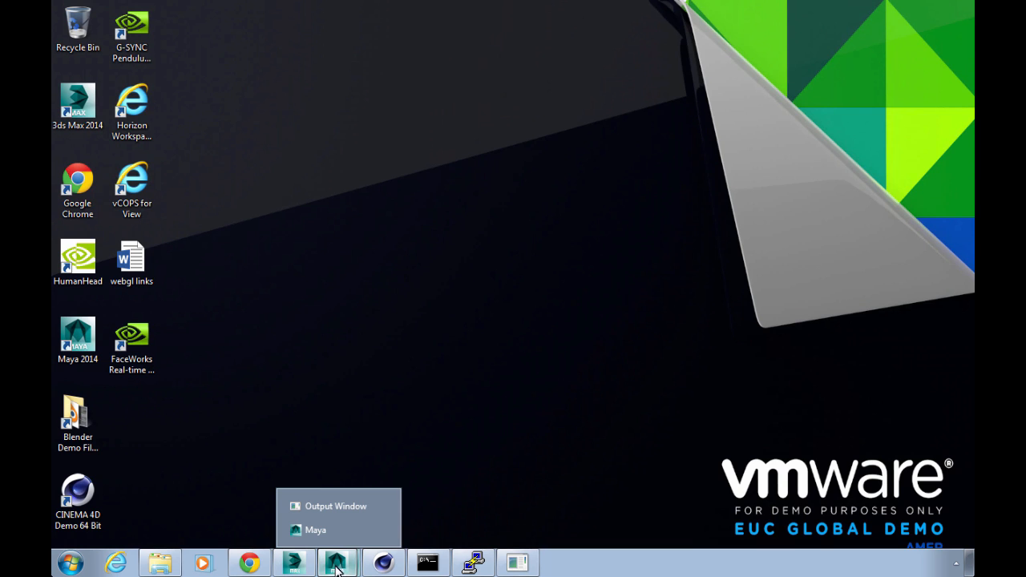
Step: Rotate treeRight and treeLeft and tilt ground_polySurface1 in the LOTR_01 scene, then minimize Maya
{"action": "left_click", "coordinate": [314, 529]}
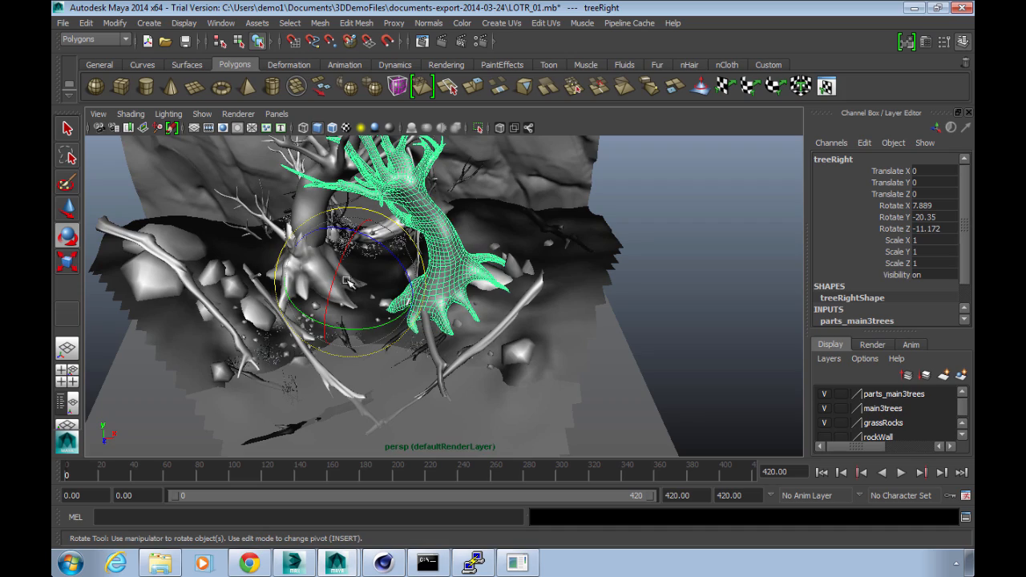
{"action": "left_click_drag", "start_coordinate": [345, 281], "coordinate": [272, 269]}
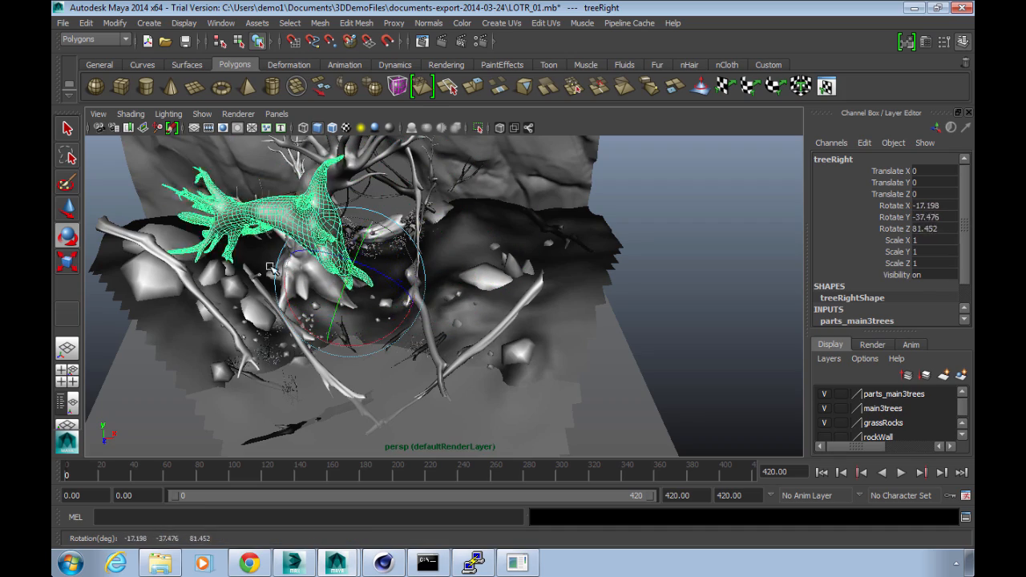
{"action": "left_click_drag", "start_coordinate": [296, 273], "coordinate": [400, 281]}
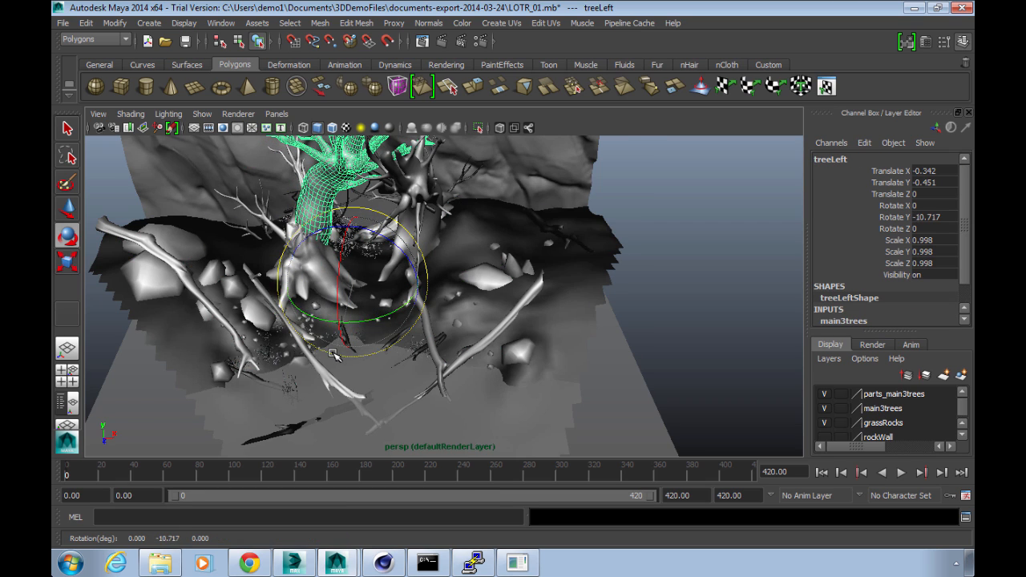
{"action": "left_click_drag", "start_coordinate": [337, 356], "coordinate": [529, 301]}
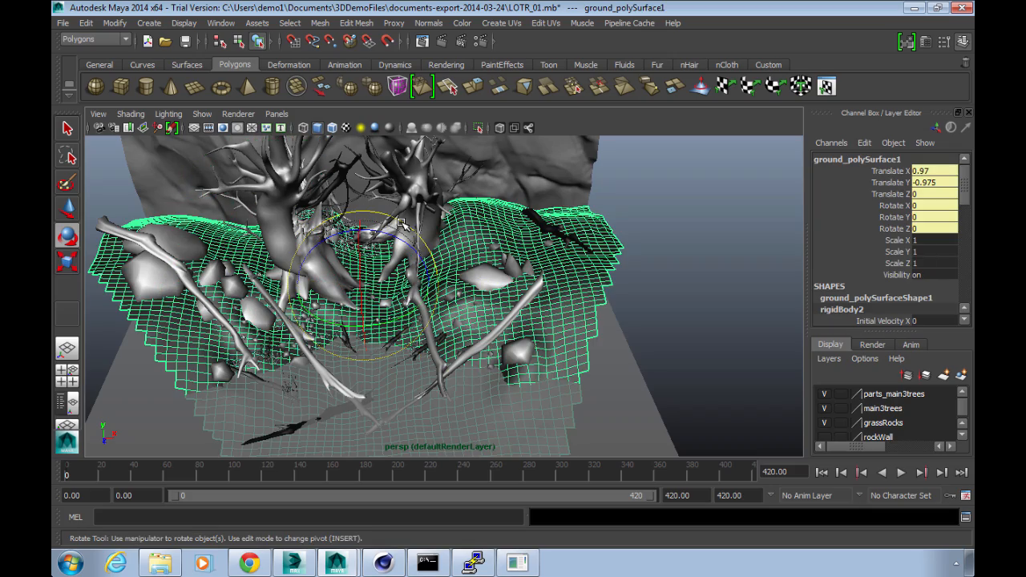
{"action": "left_click_drag", "start_coordinate": [401, 224], "coordinate": [377, 270]}
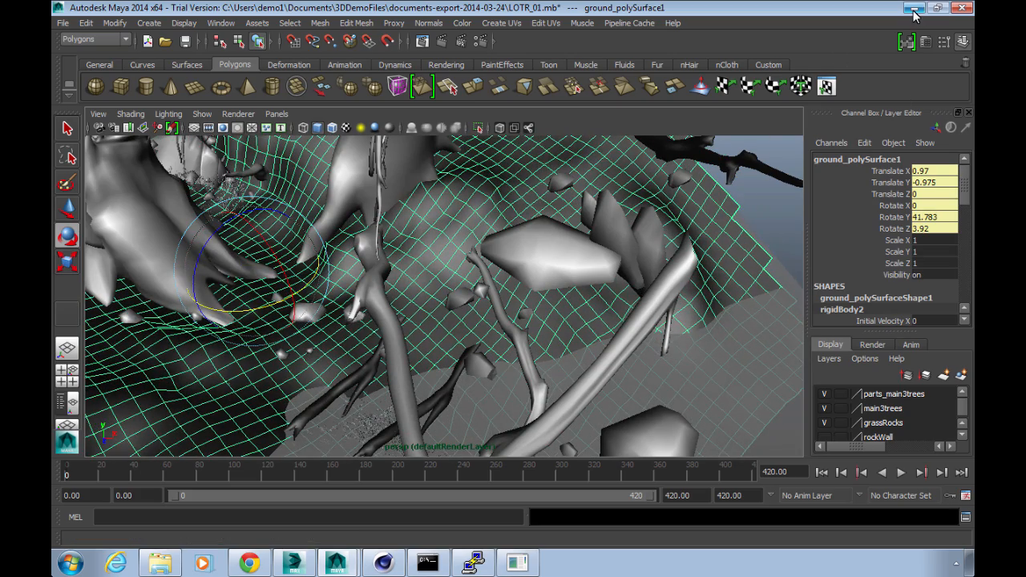
{"action": "left_click", "coordinate": [940, 8]}
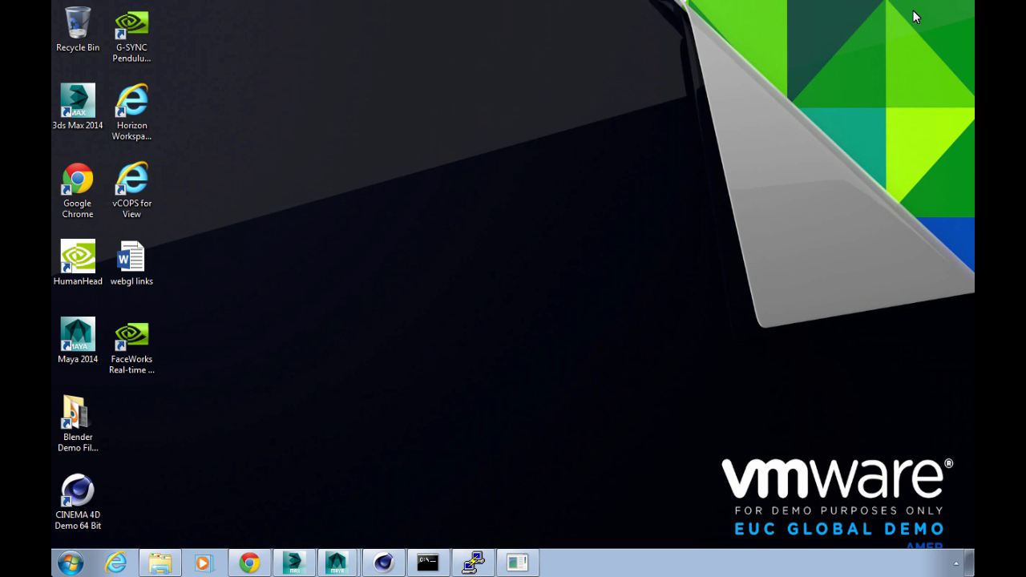
Step: Switch to the defy.c4d scene from the CINEMA 4D taskbar window list
{"action": "left_click", "coordinate": [384, 561]}
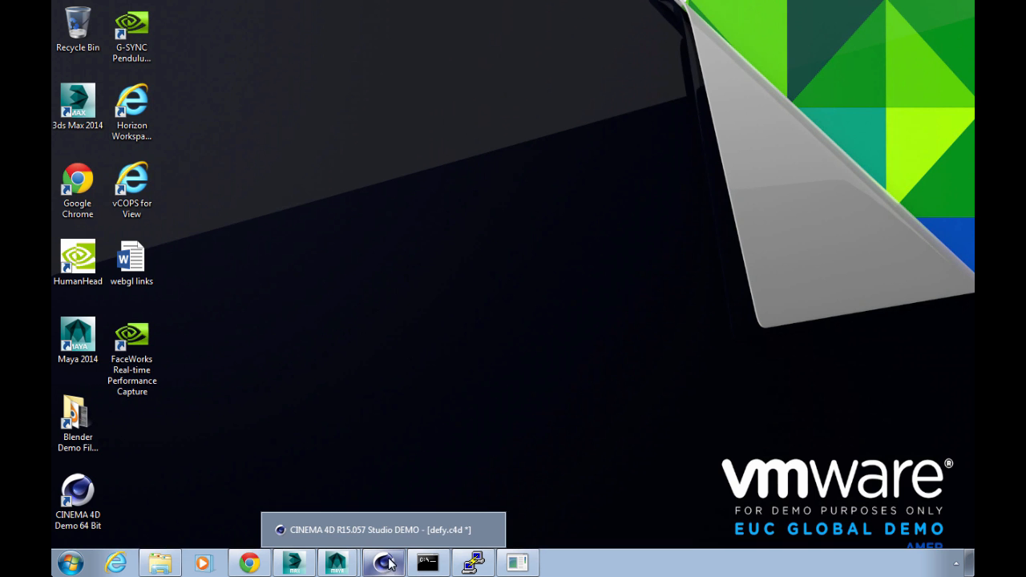
{"action": "left_click", "coordinate": [383, 561]}
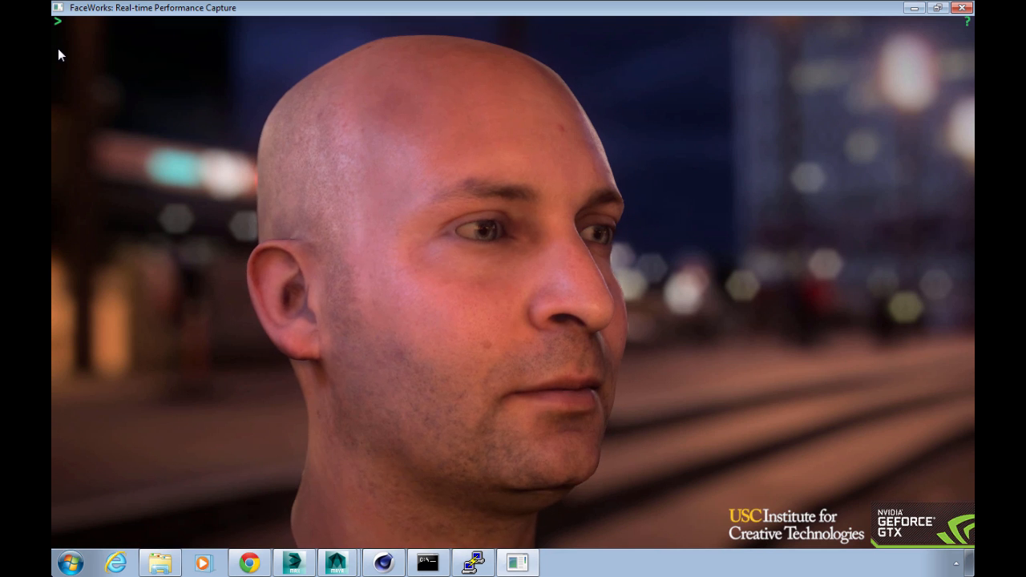
Step: Reveal the facial-expression thumbnail strip beside the rendered FaceWorks head
{"action": "left_click", "coordinate": [58, 20]}
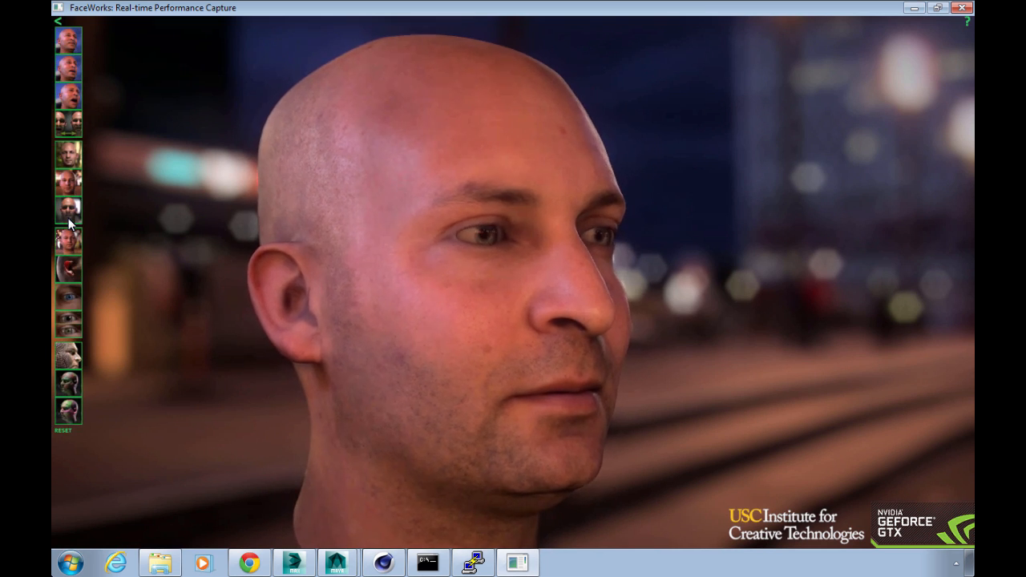